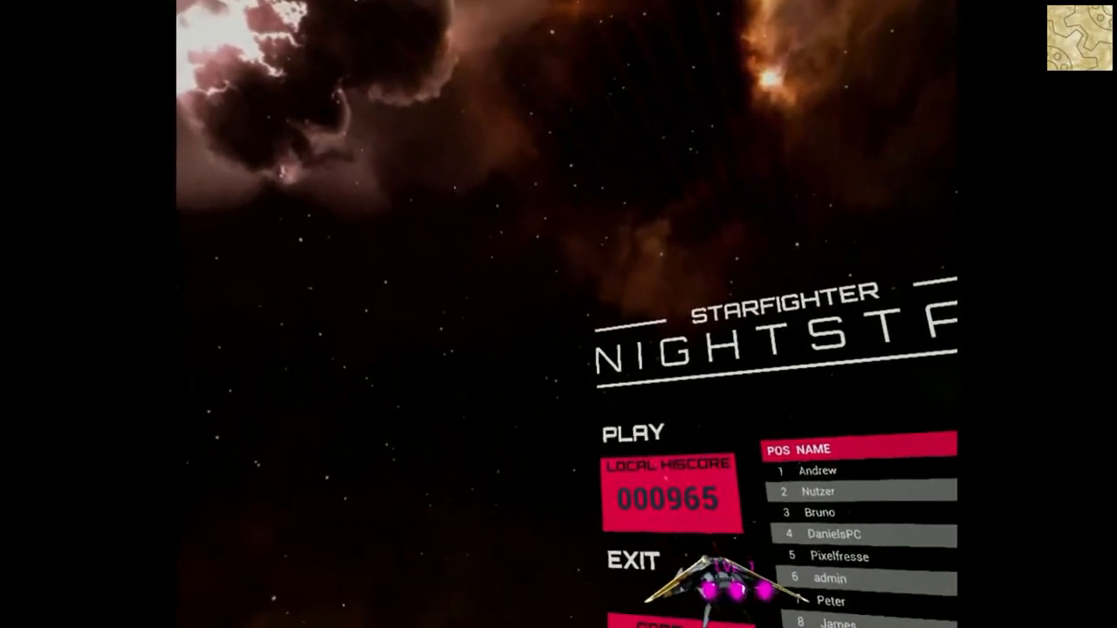
Step: Start a round, then launch another from the main menu after the 002671 high score shows
{"action": "left_click", "coordinate": [633, 431]}
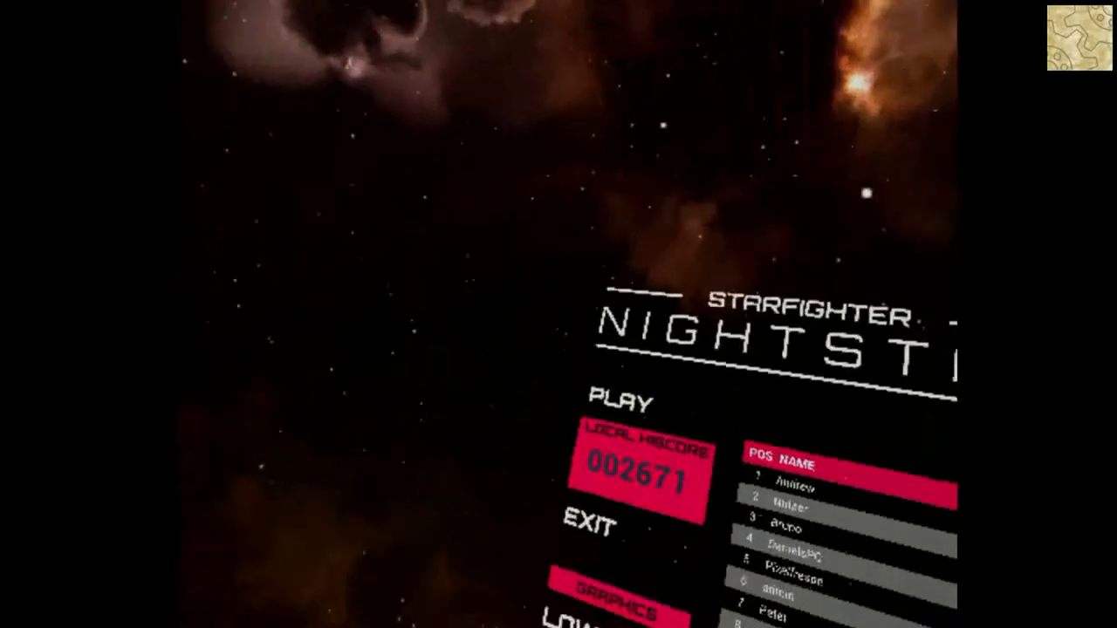
{"action": "left_click", "coordinate": [620, 402]}
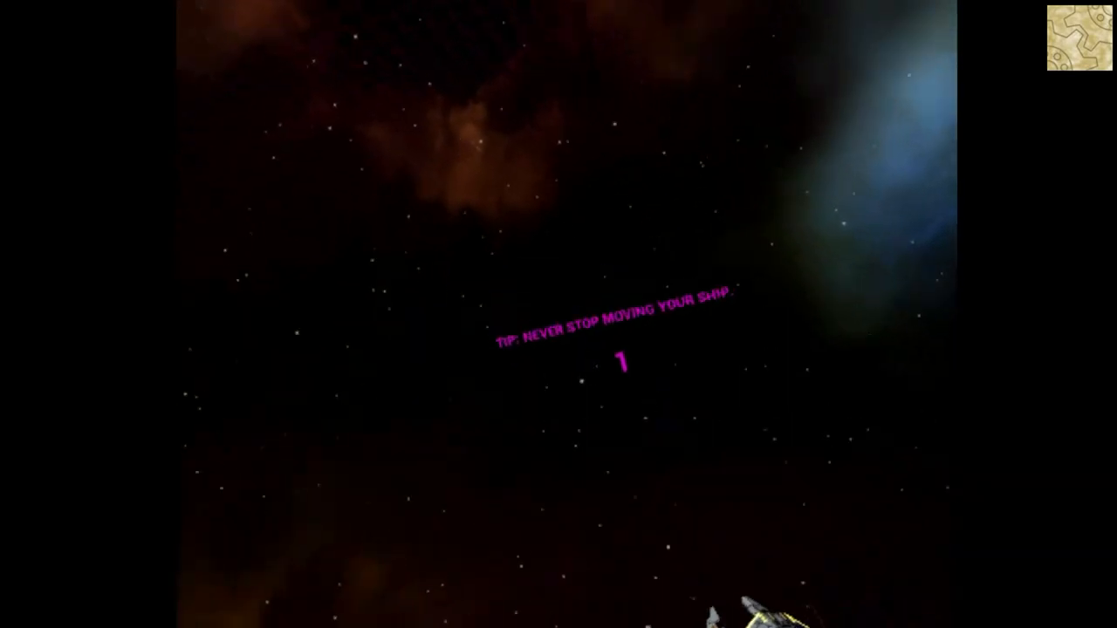